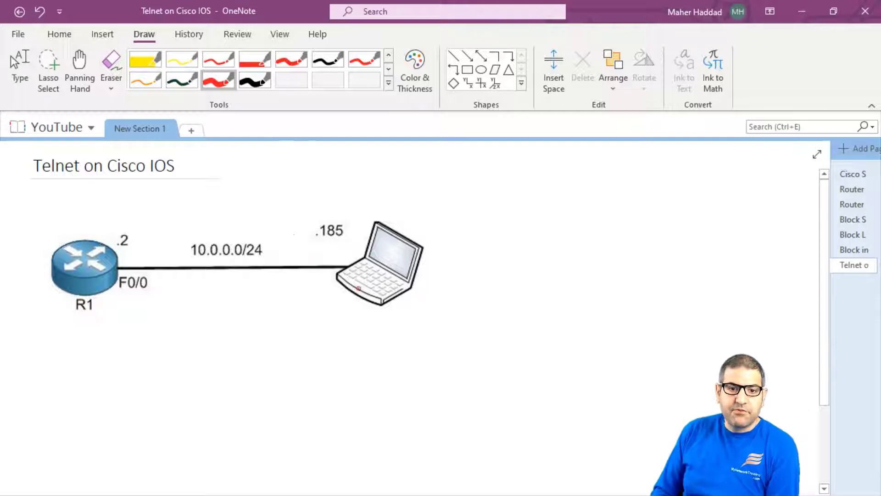
Step: Underline R1's F0/0 label and mark the router's end of the link in red ink
drag(104, 297, 138, 296)
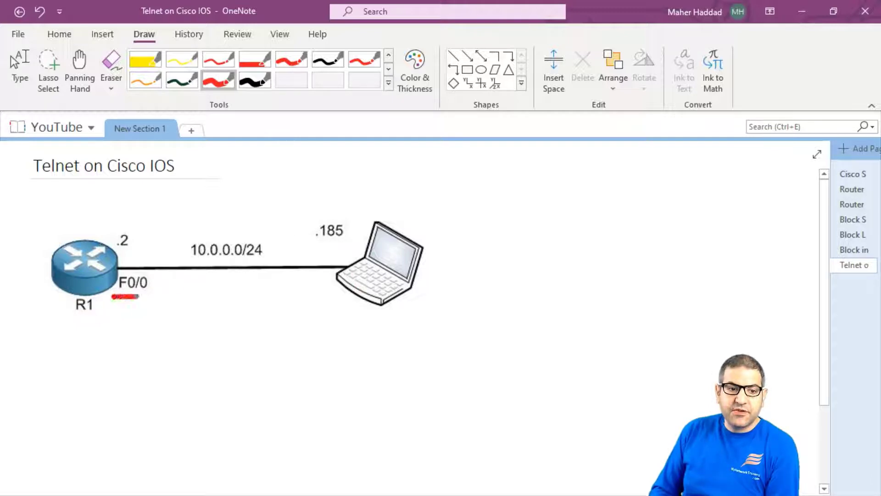
drag(110, 296, 146, 296)
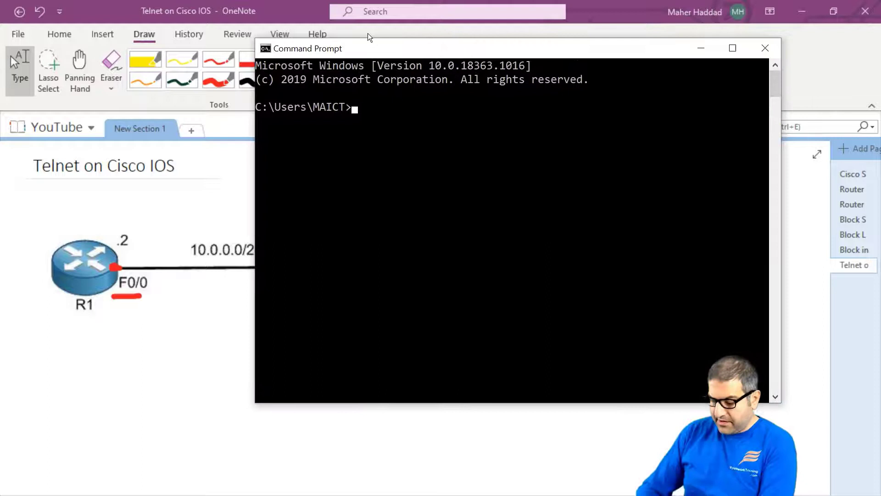
Step: Run a ping toward the 10.0.0.x address in Command Prompt
text(ping 10.)
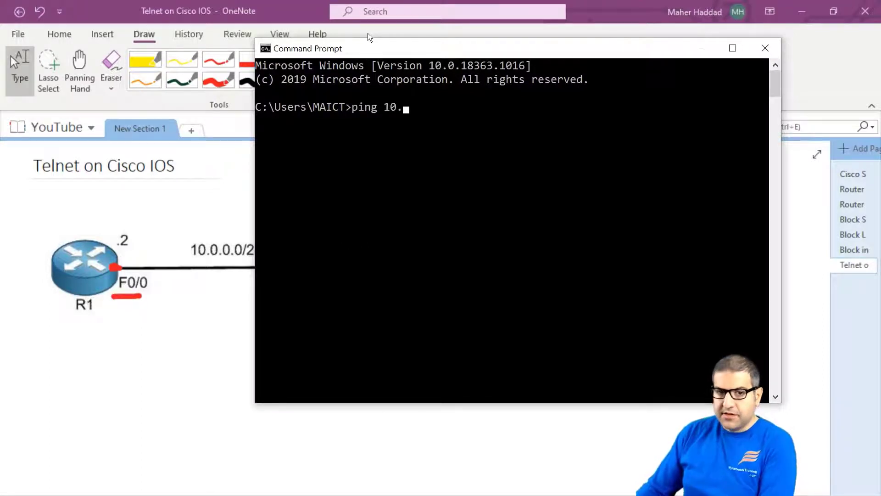
key(enter)
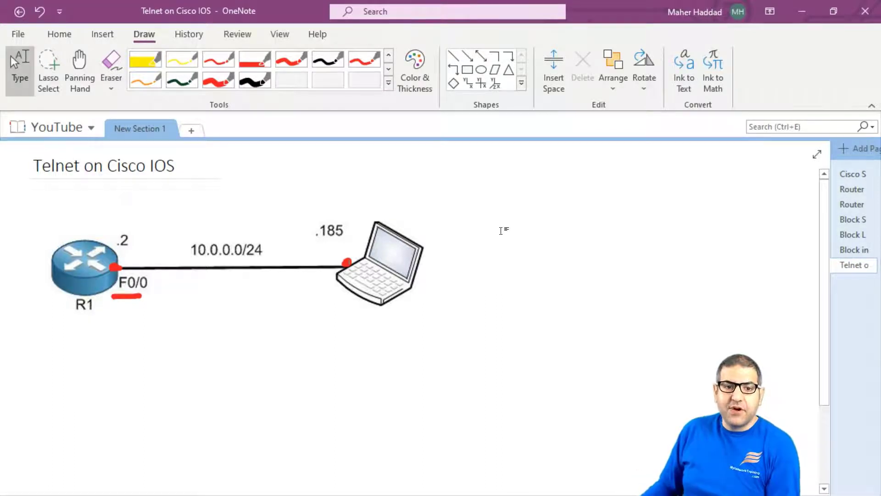
mouse_move(384, 278)
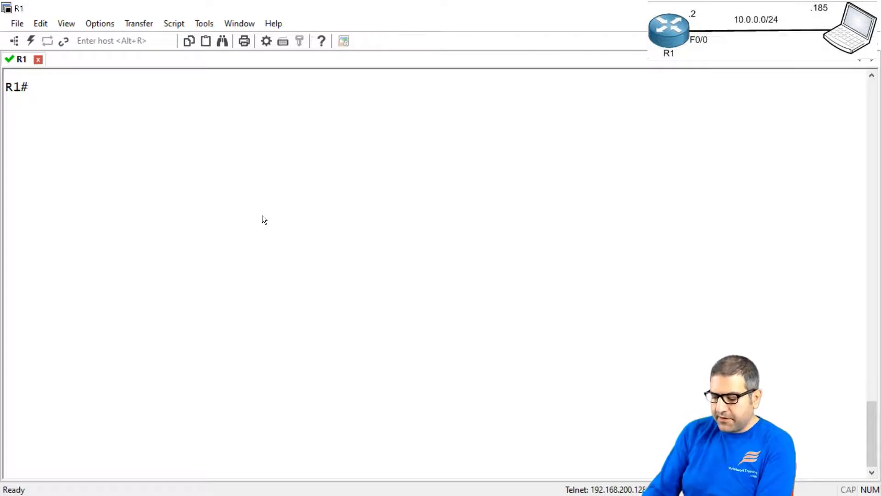
Step: Enter conf t on R1 and query 'line vty 0 ?' for the last line number range
text(conf t)
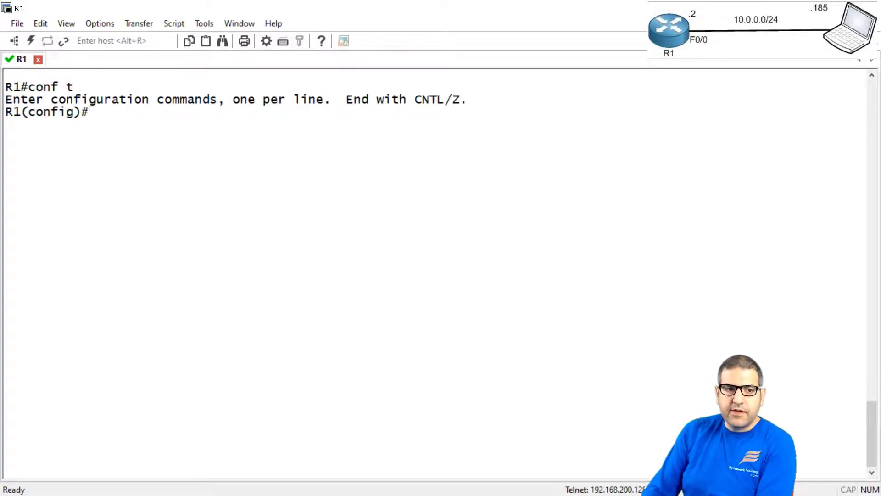
text(line v)
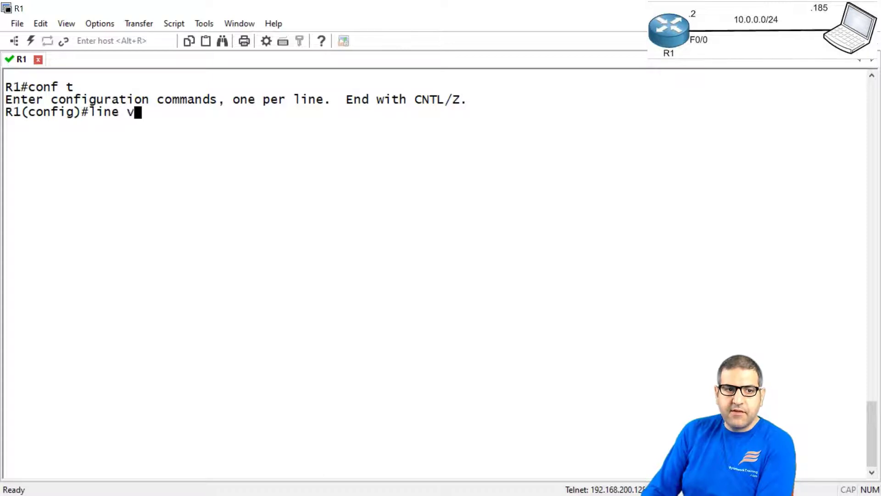
text(ty 0)
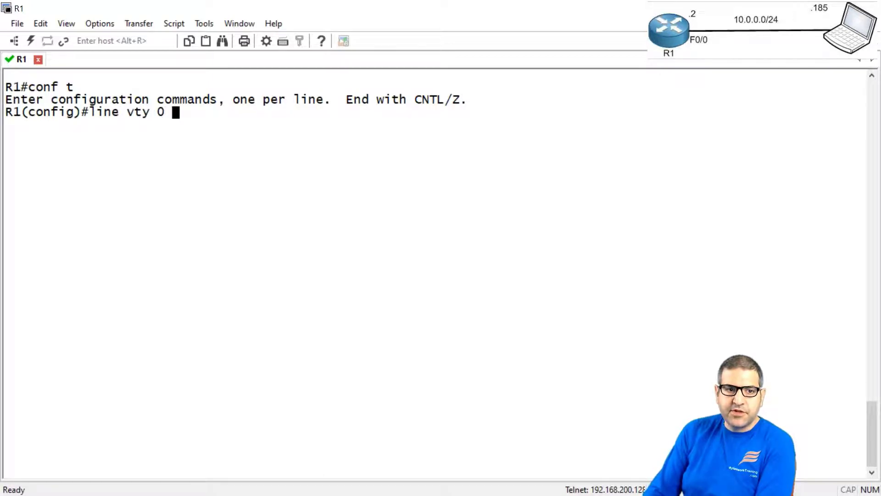
text(?)
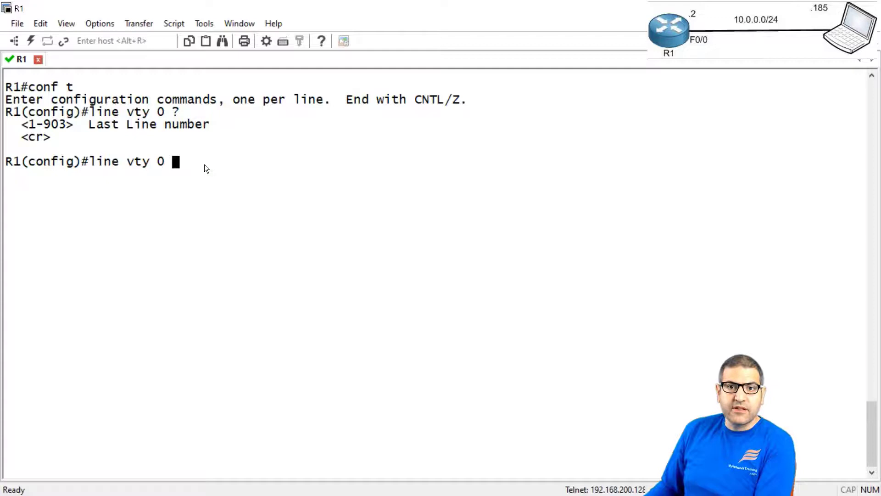
mouse_move(200, 168)
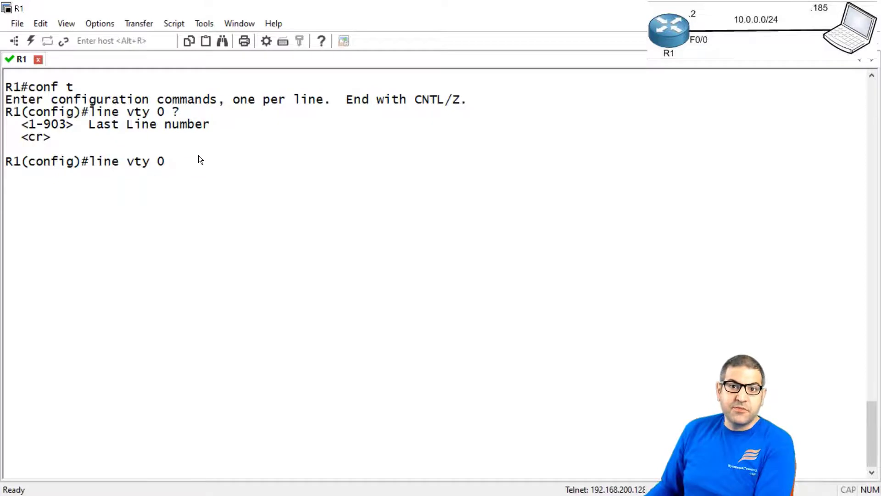
mouse_move(207, 175)
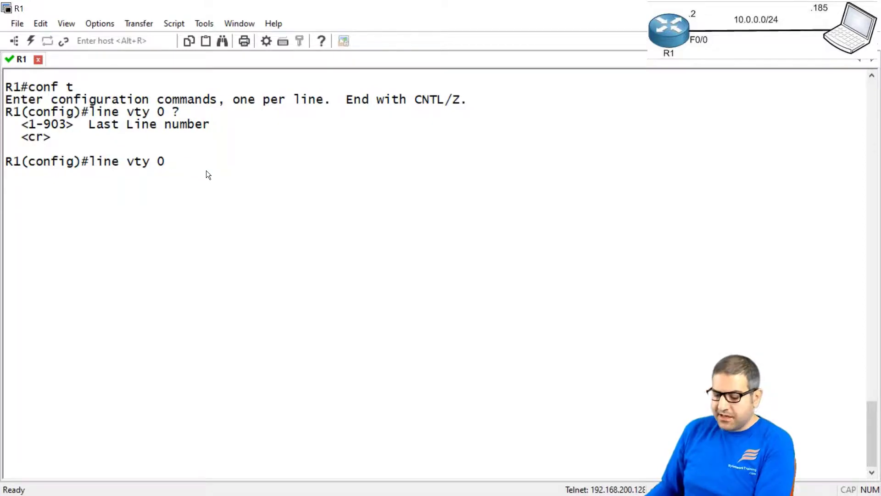
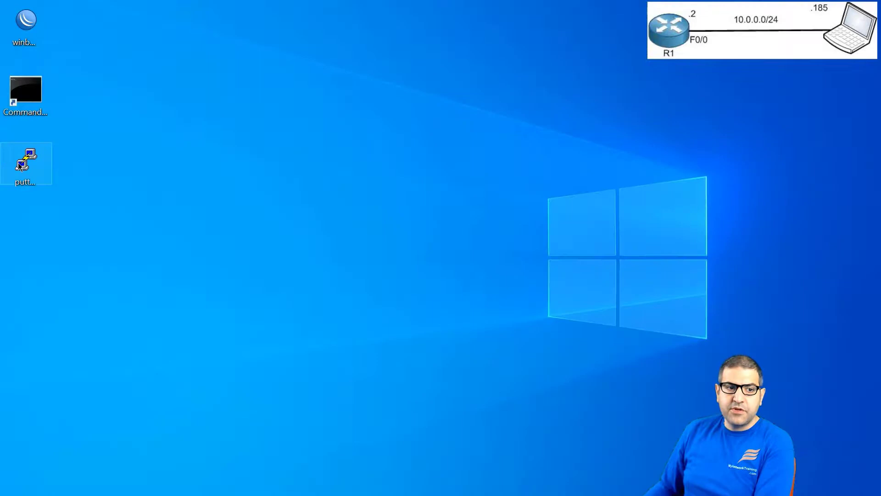
Step: Open a PuTTY Telnet session to 10.0.0.2 on port 23
double_click(25, 163)
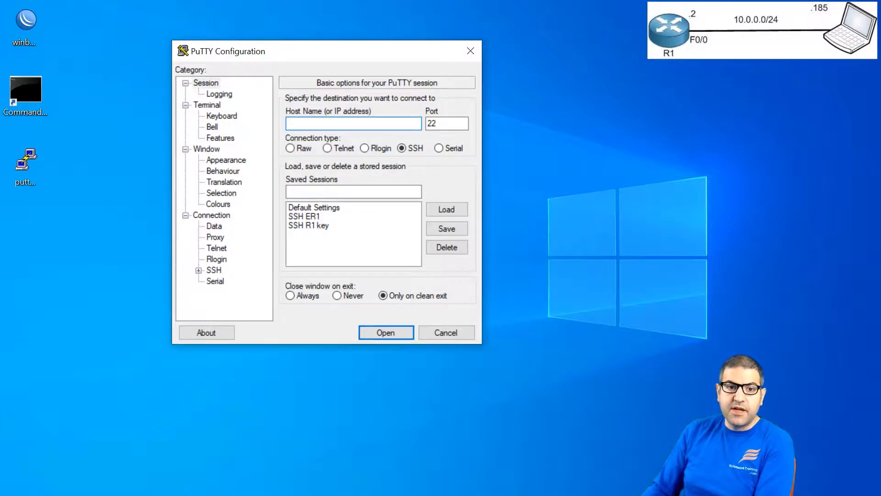
click(353, 122)
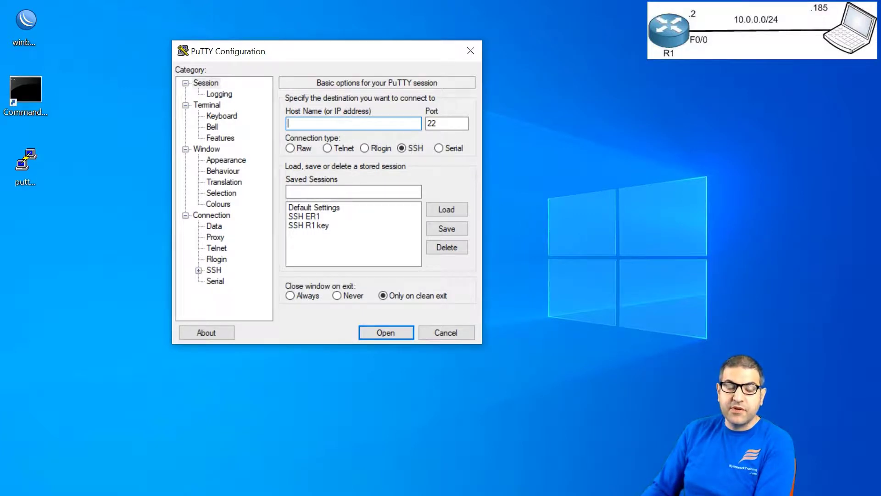
text(10.0.0.2)
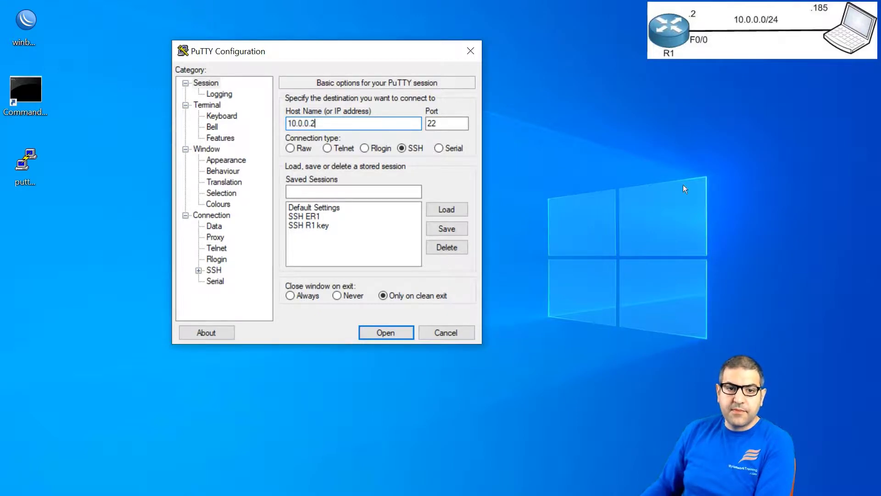
click(328, 148)
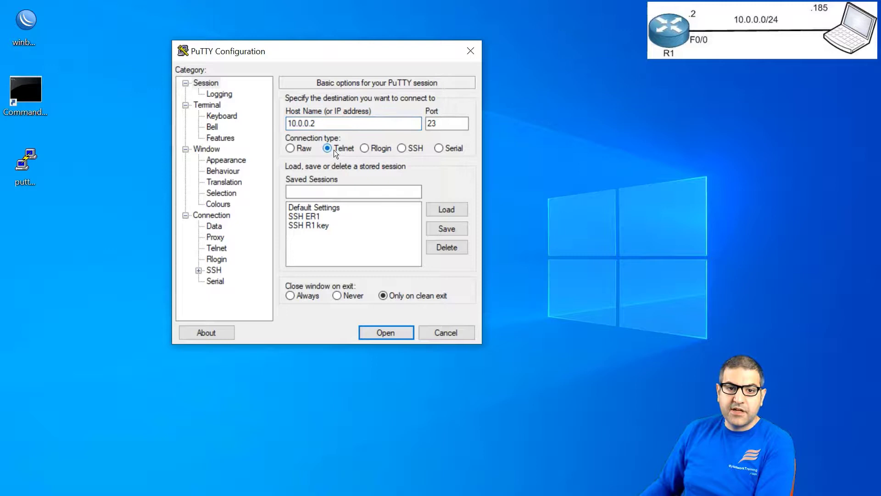
click(447, 124)
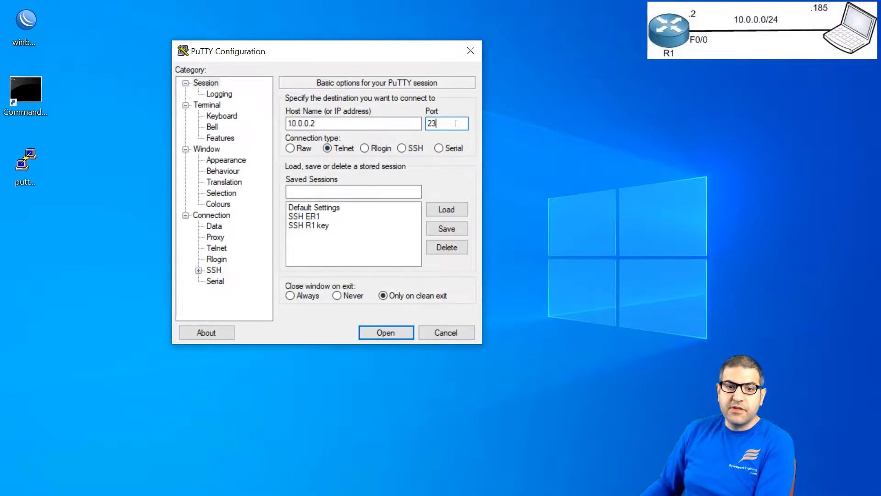
click(386, 333)
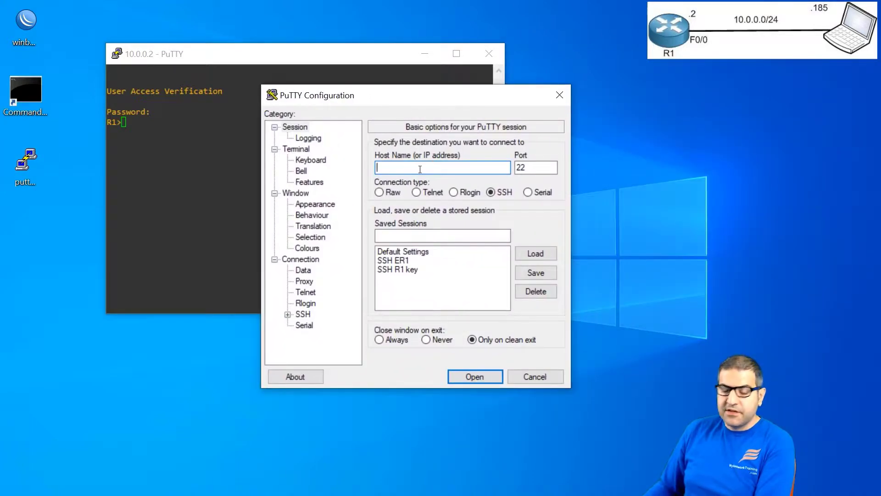
Step: Open a second Telnet session to 10.0.0.2 and log in with the line password
text(10.0.0.2)
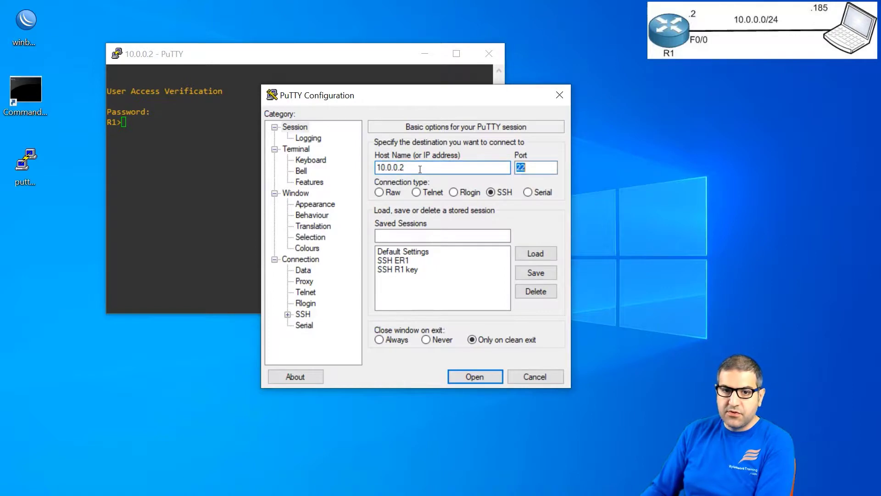
click(416, 192)
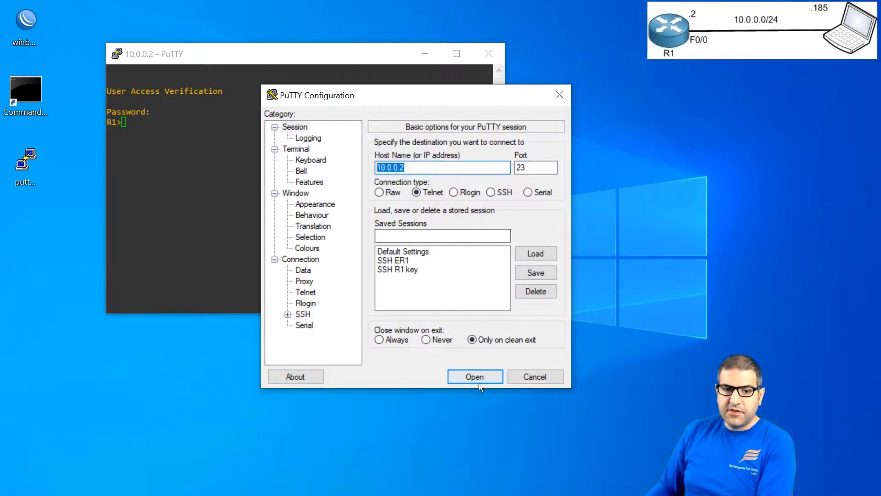
click(474, 377)
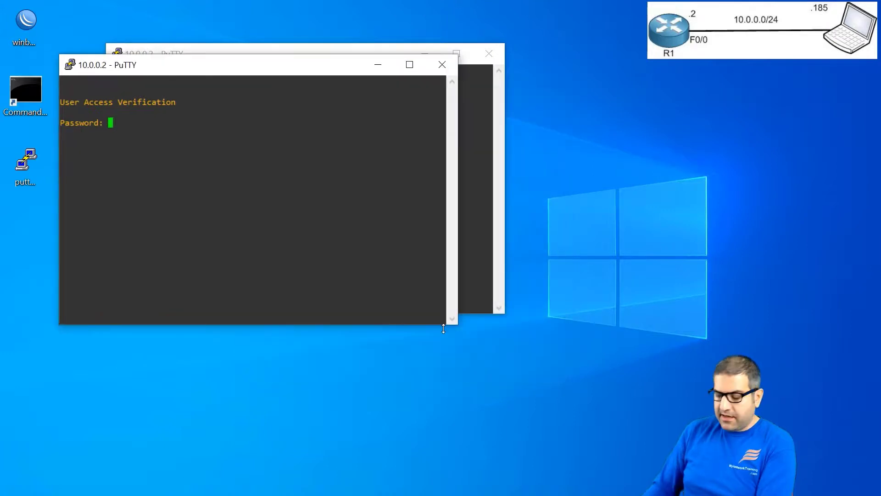
key(Enter)
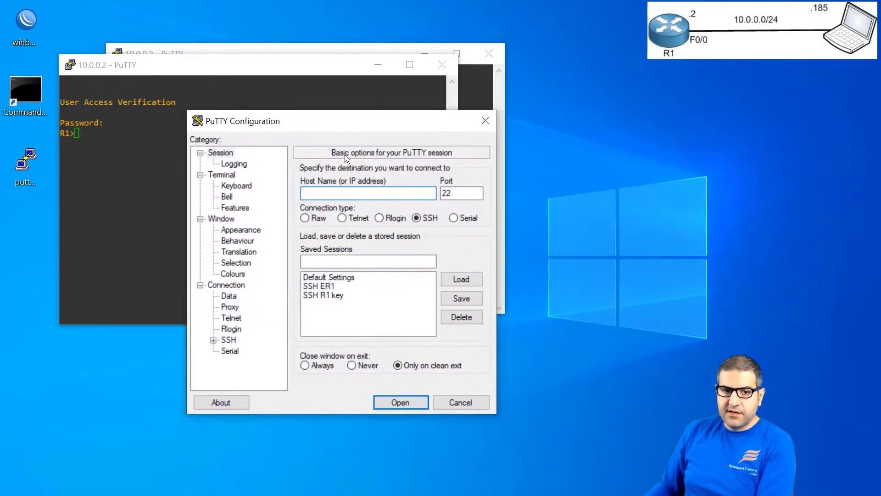
Step: Open a third Telnet session to 10.0.0.2 and submit the password
text(10.0.0.2)
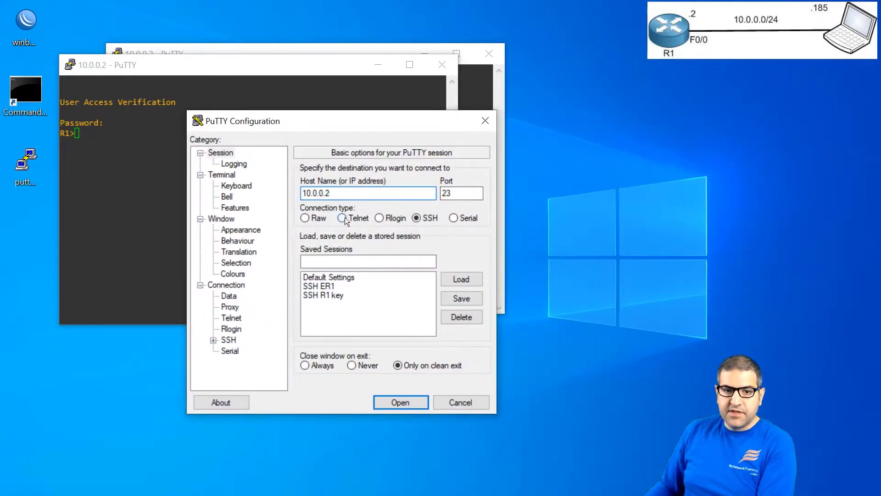
click(400, 402)
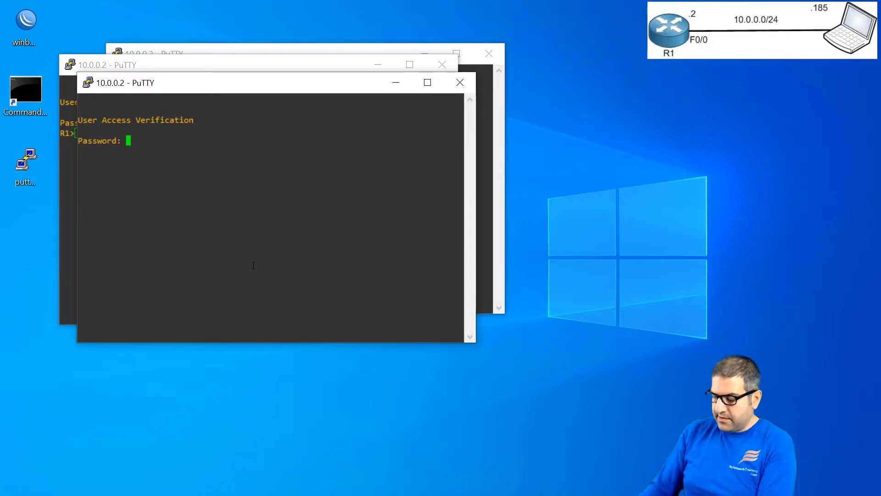
key(enter)
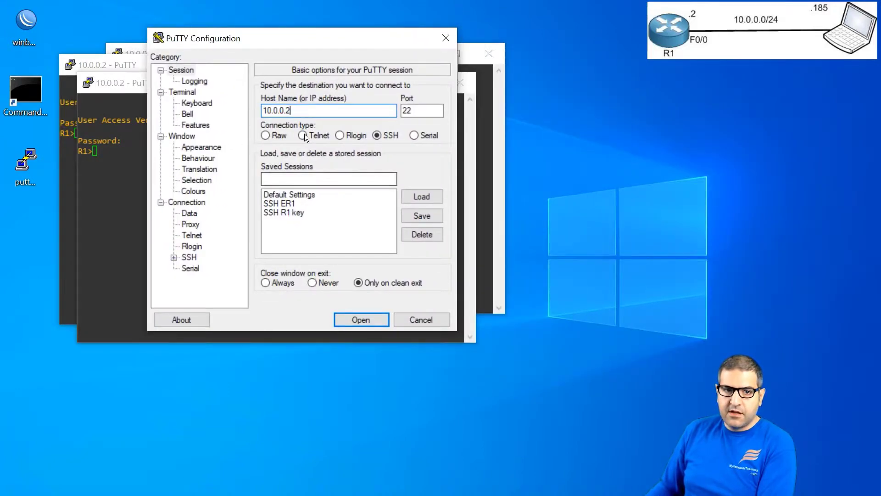
Step: Open fourth and fifth Telnet sessions to R1 and submit the password
click(361, 320)
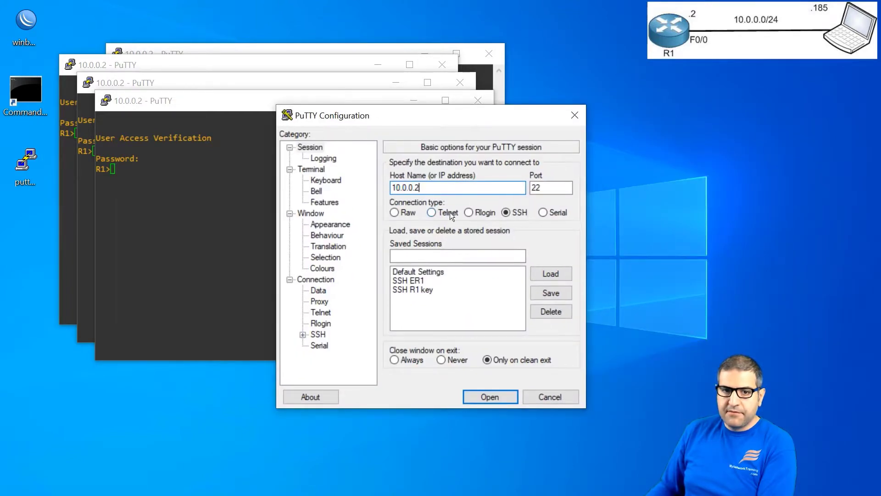
click(489, 396)
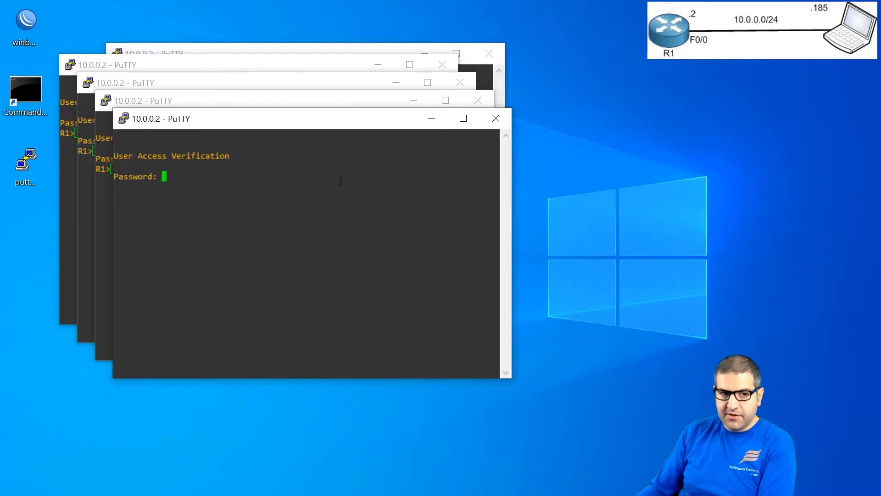
key(Enter)
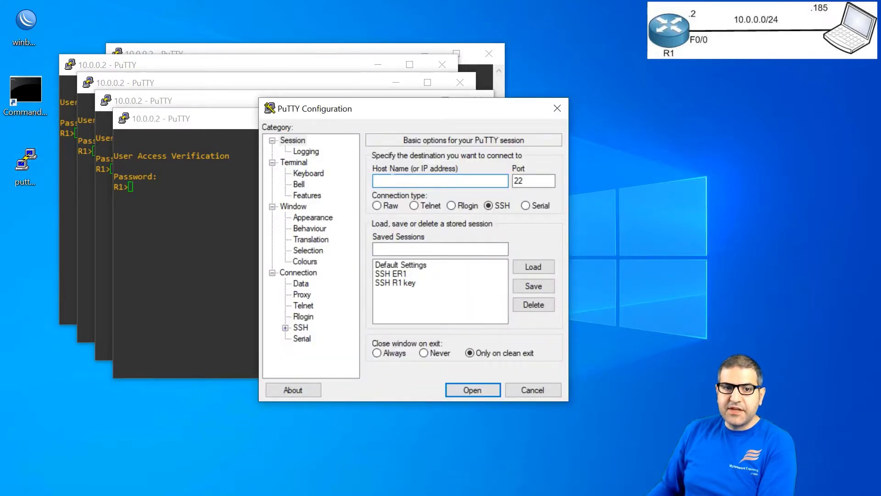
Step: Attempt a sixth Telnet session to 10.0.0.2 and dismiss the 'Connection refused' error
text(10.0.0.2)
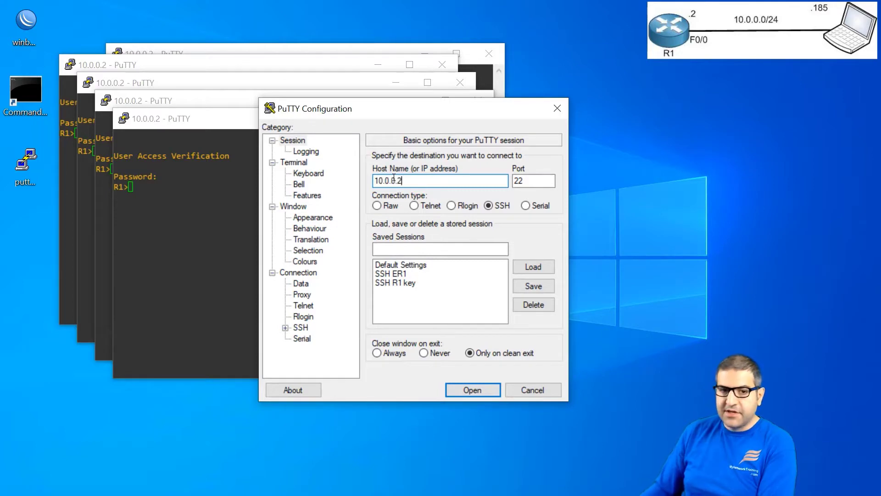
click(414, 205)
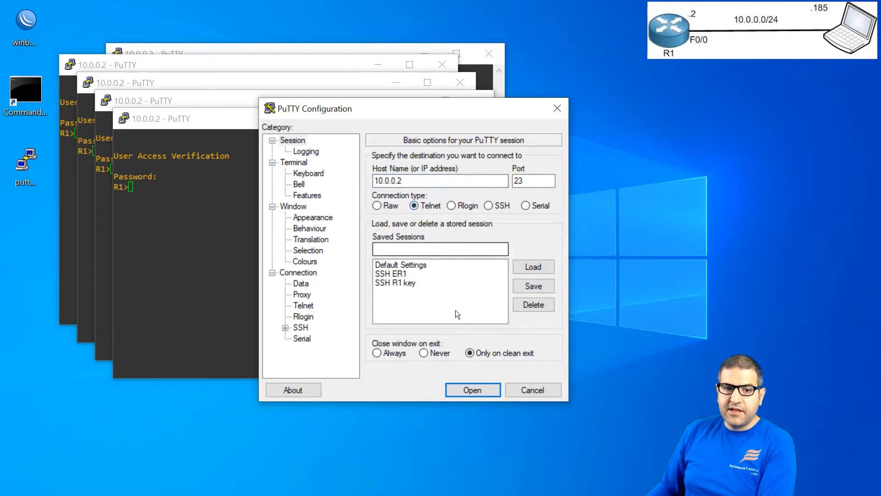
click(472, 391)
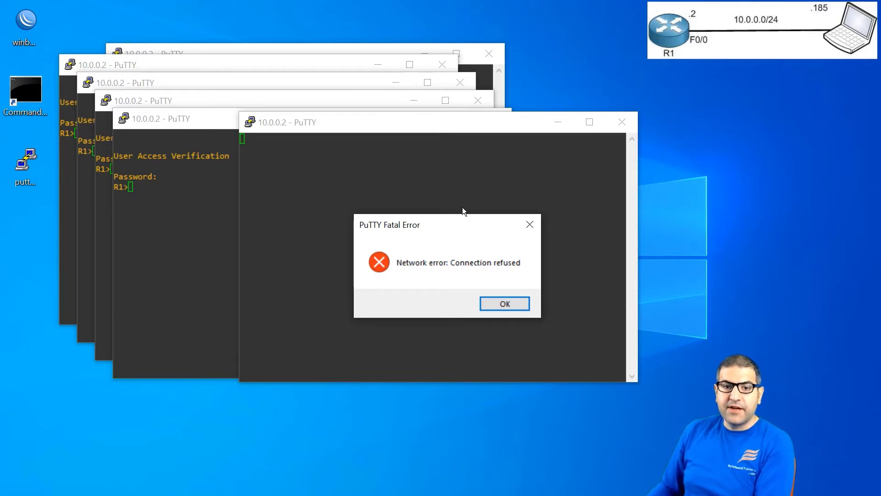
click(504, 303)
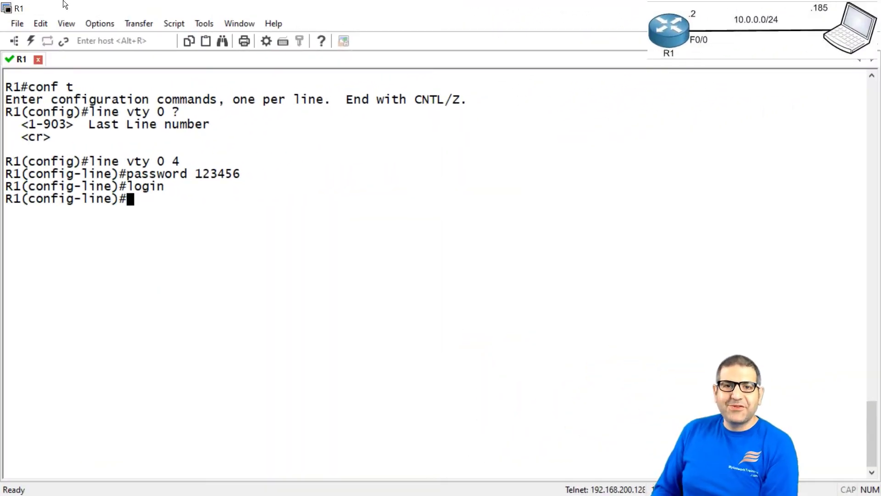